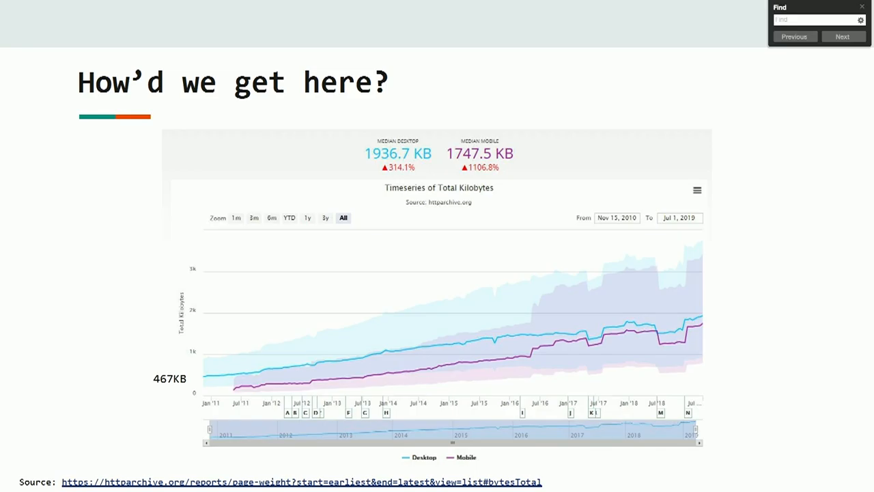
Advance from the page-weight history chart to the Google Lighthouse audit scores slide
key("Right")
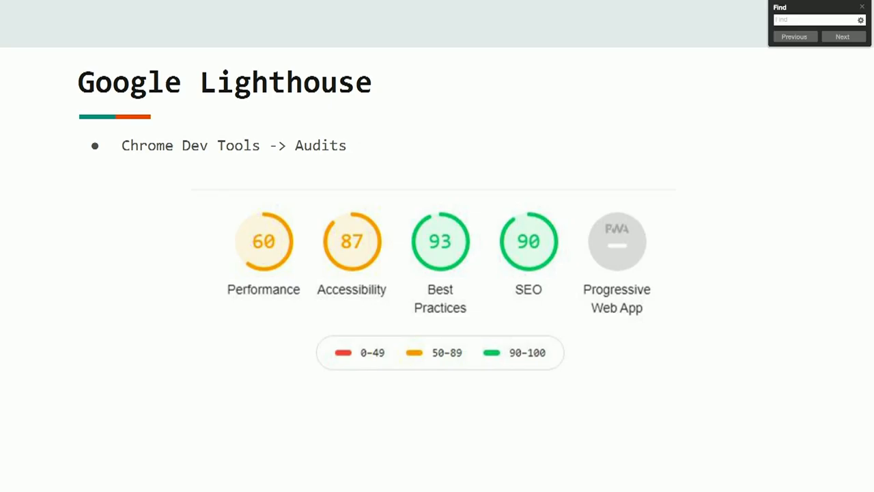
Advance to the Images slide on Intersection observer with the Devopsdays Portland screenshot
key("Right")
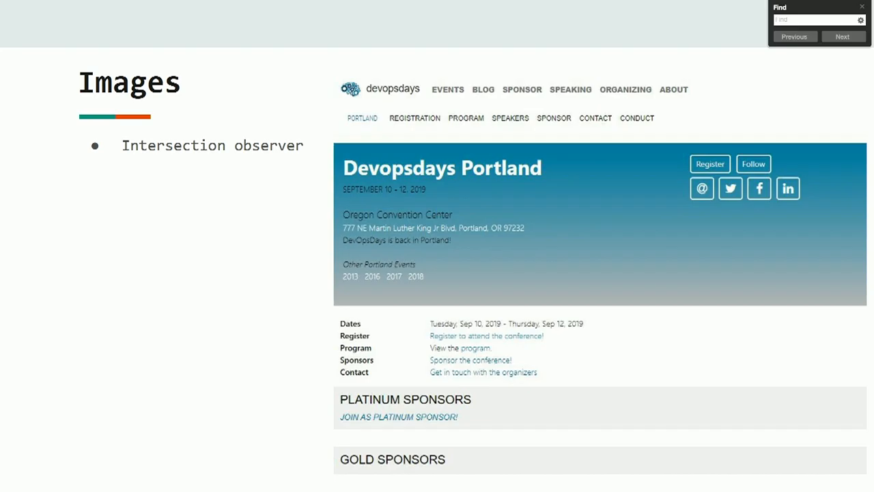
Advance through 'Images - Defer' to 'Images - properly size' showing the 99.1% reduction table
key("Right")
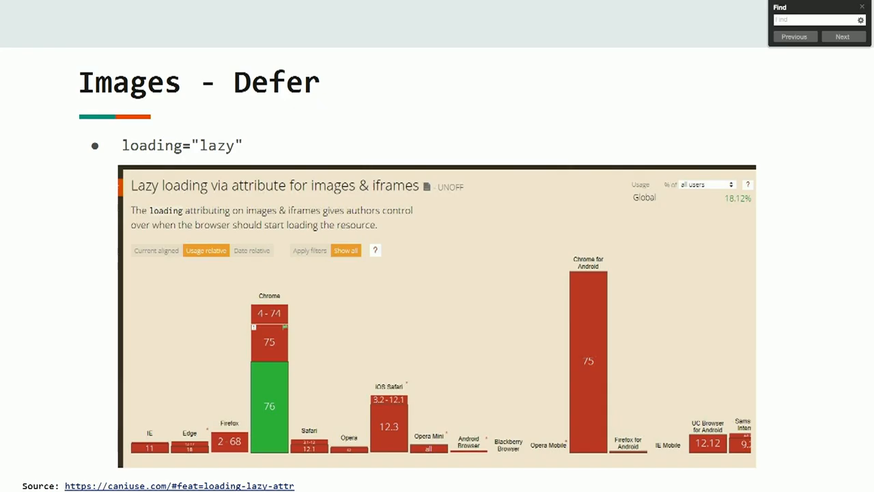
key("Right")
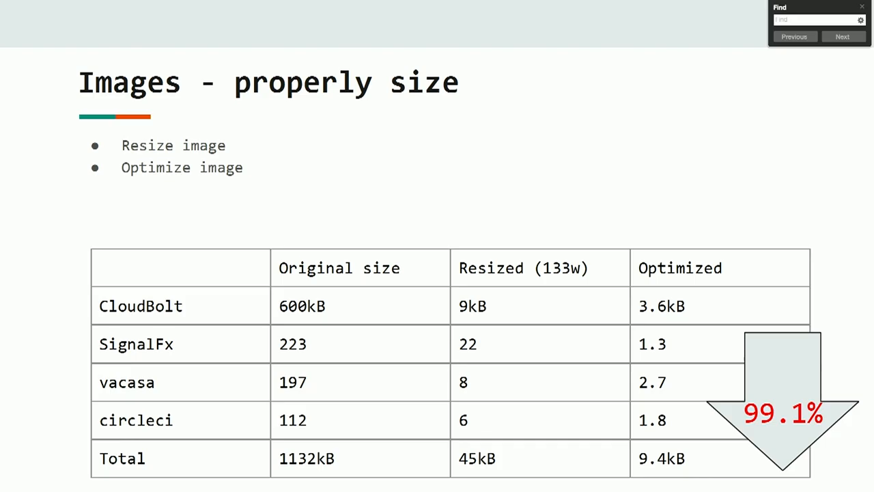
Advance through the CSS slide to 'Enable compression and caching' with its gzip/Brotli savings table
key("Right")
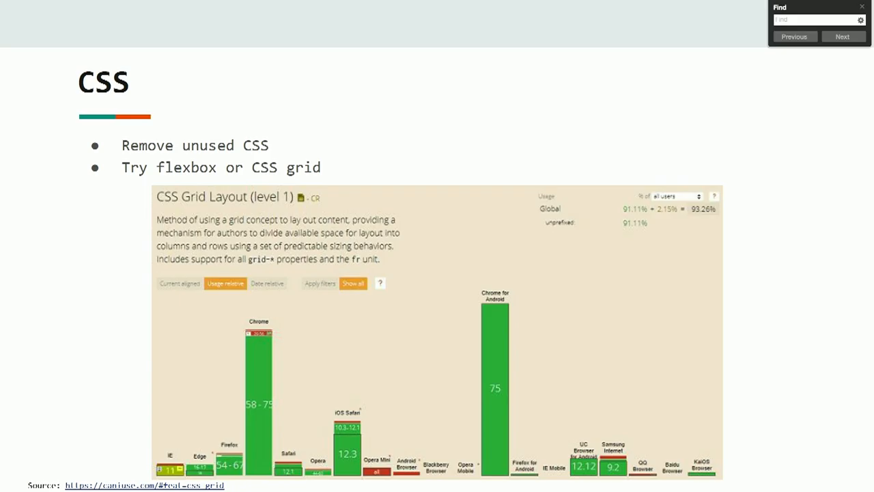
key("Right")
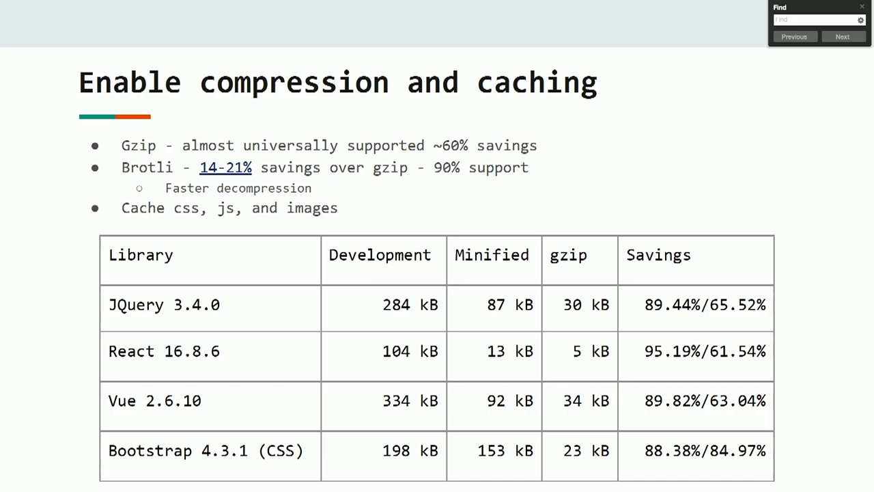